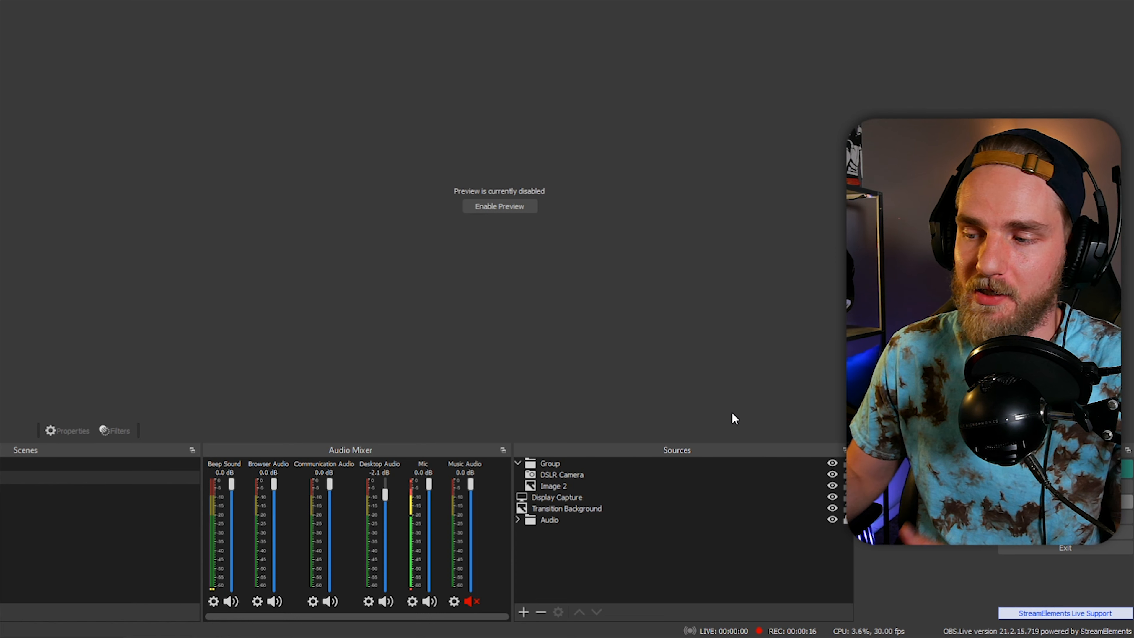
Step: Add a new Media Source to the OBS scene named 'Censor Beep Sound'
click(557, 496)
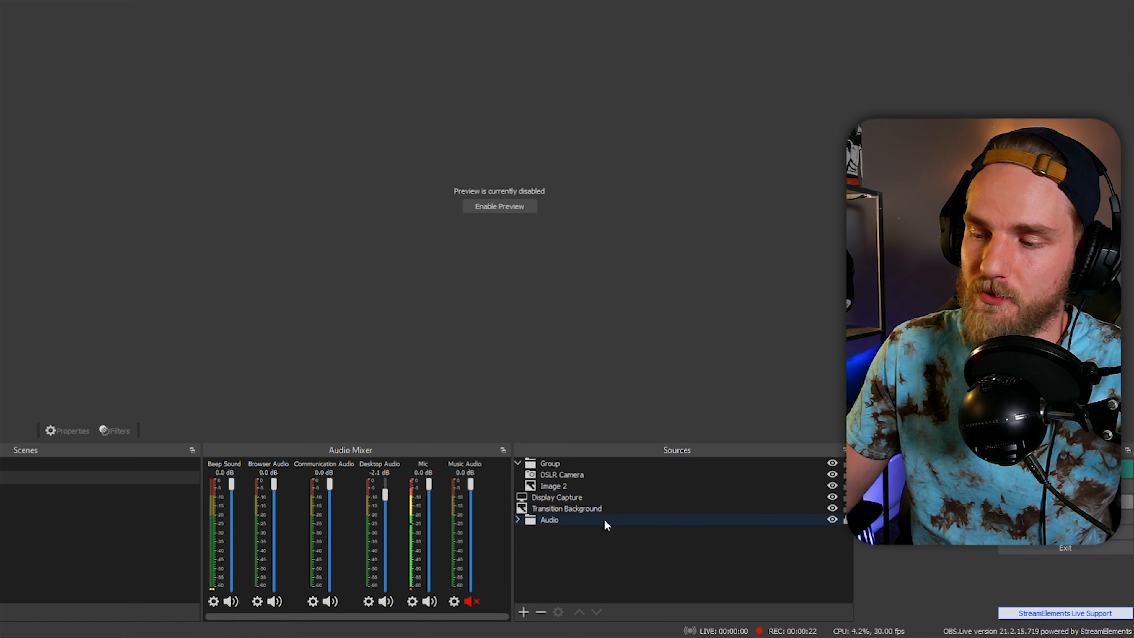
click(523, 612)
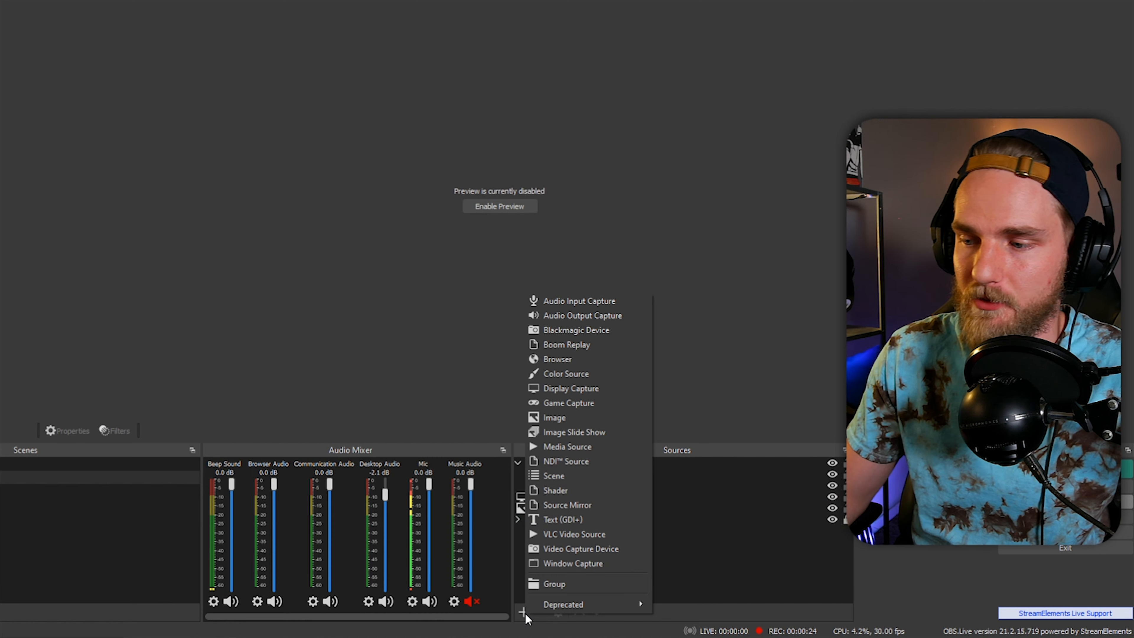
click(567, 447)
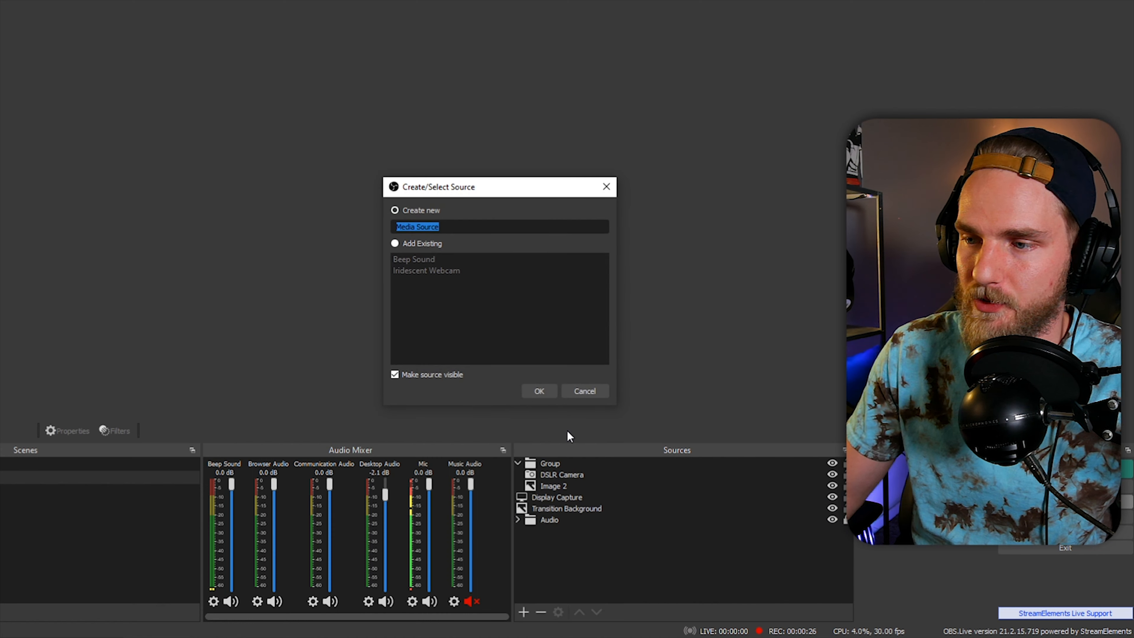
text(Censo)
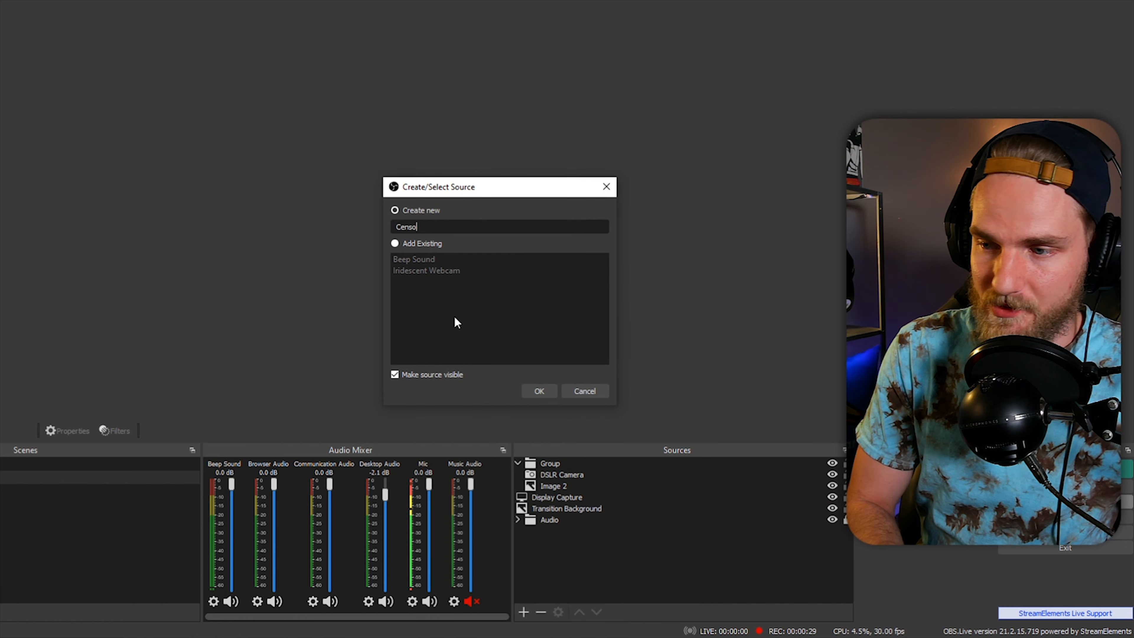
text(Beep Sound)
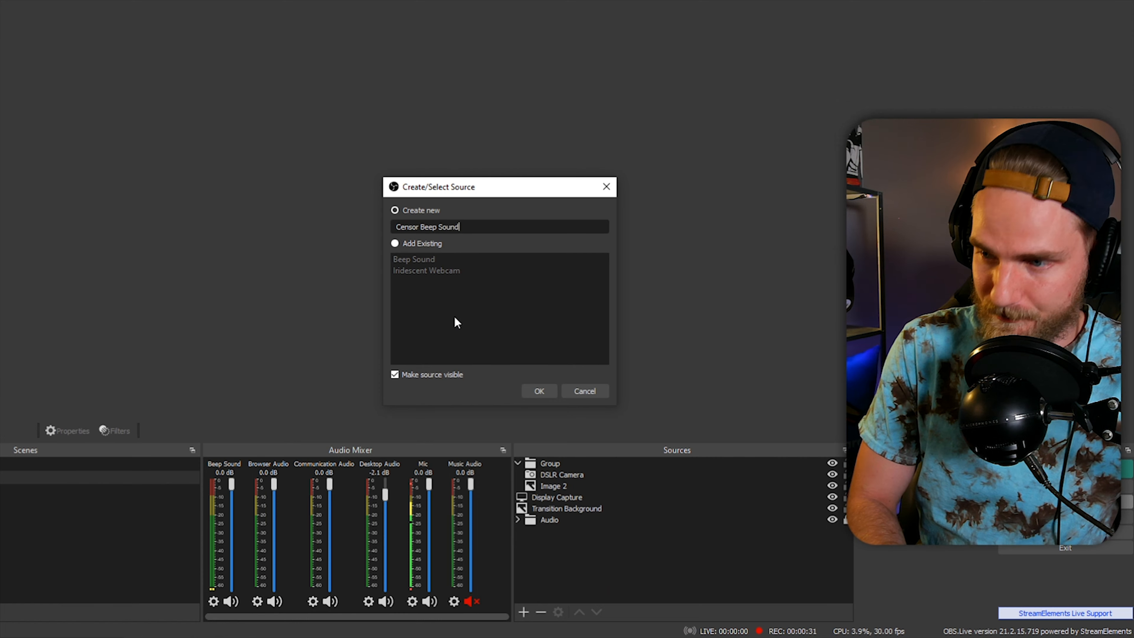
Step: Point the source at the Censor Beep Sound .wav in Sound Effects with Loop enabled and confirm
click(538, 390)
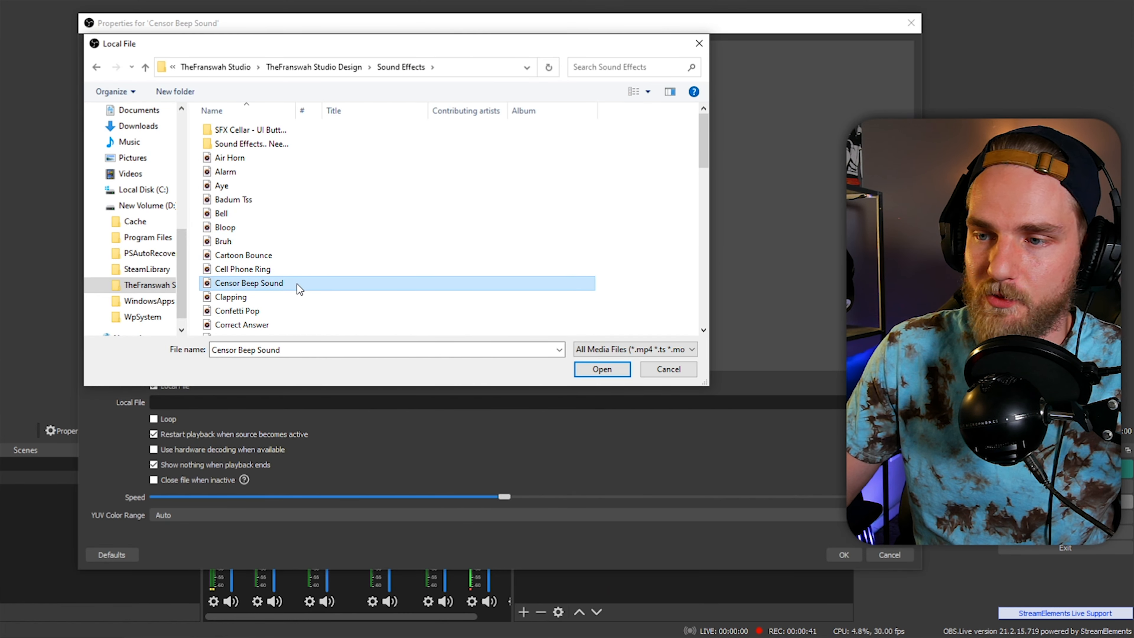
click(601, 369)
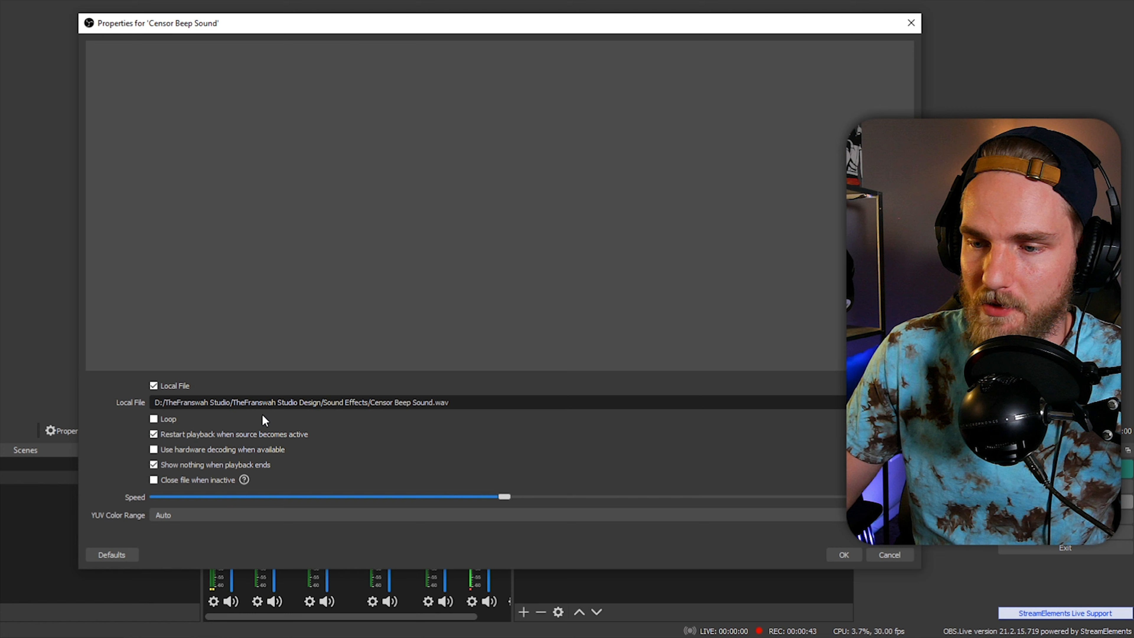
click(154, 419)
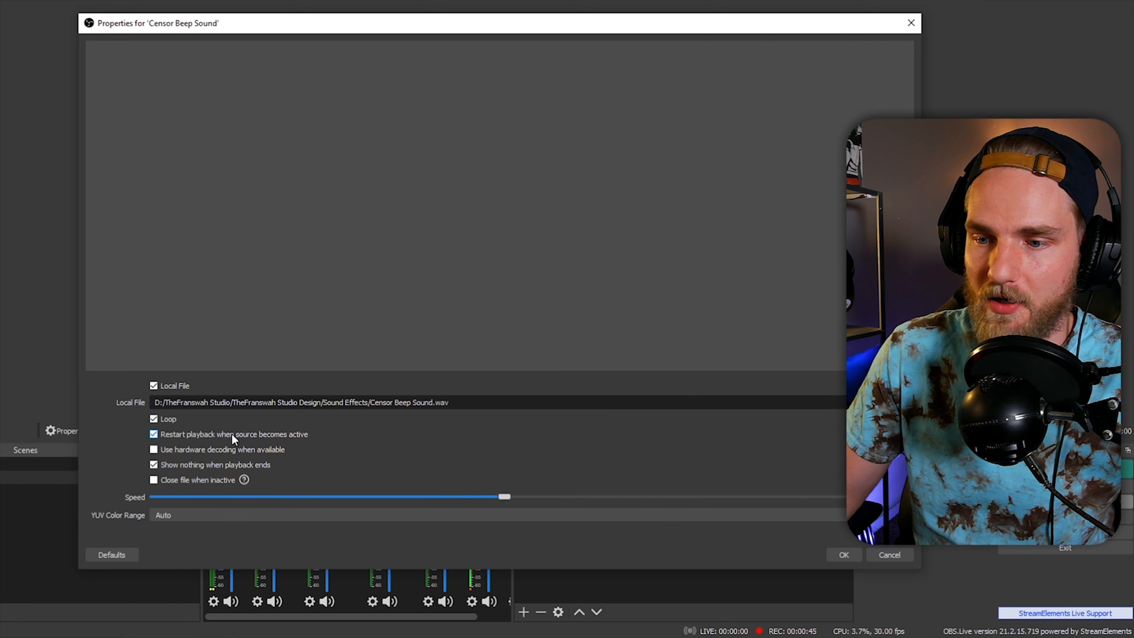
click(153, 449)
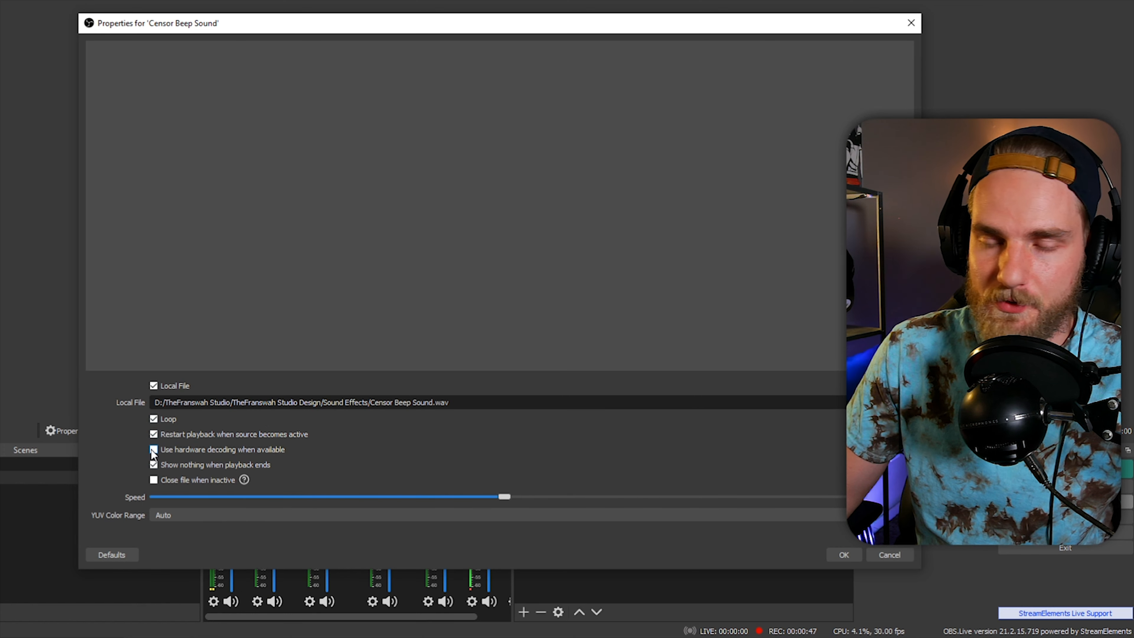
click(152, 449)
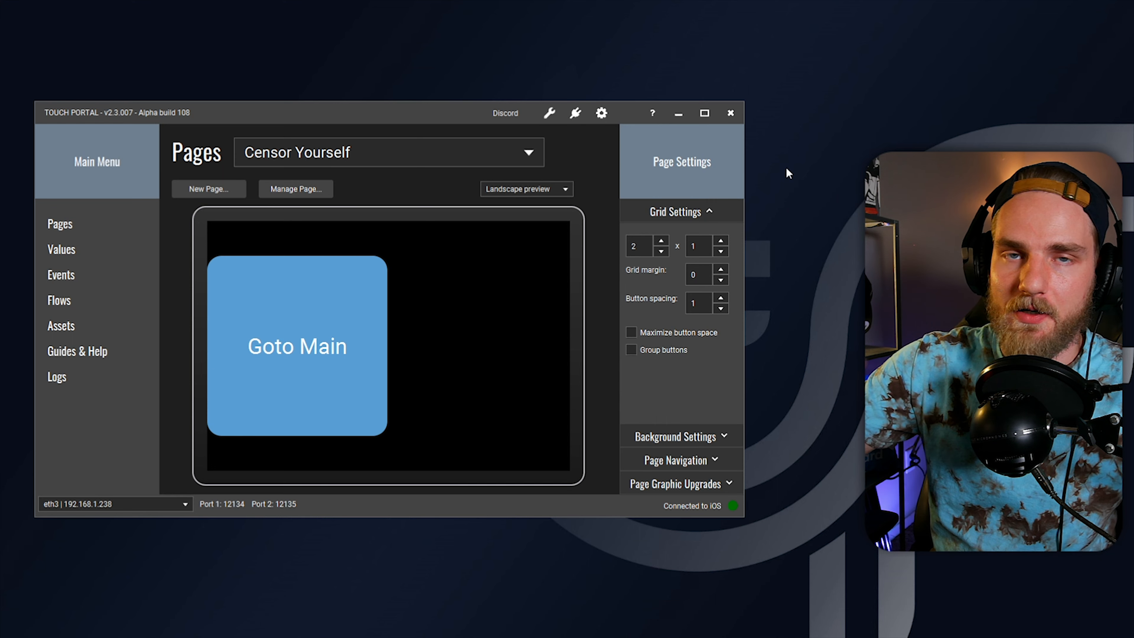
mouse_move(754, 280)
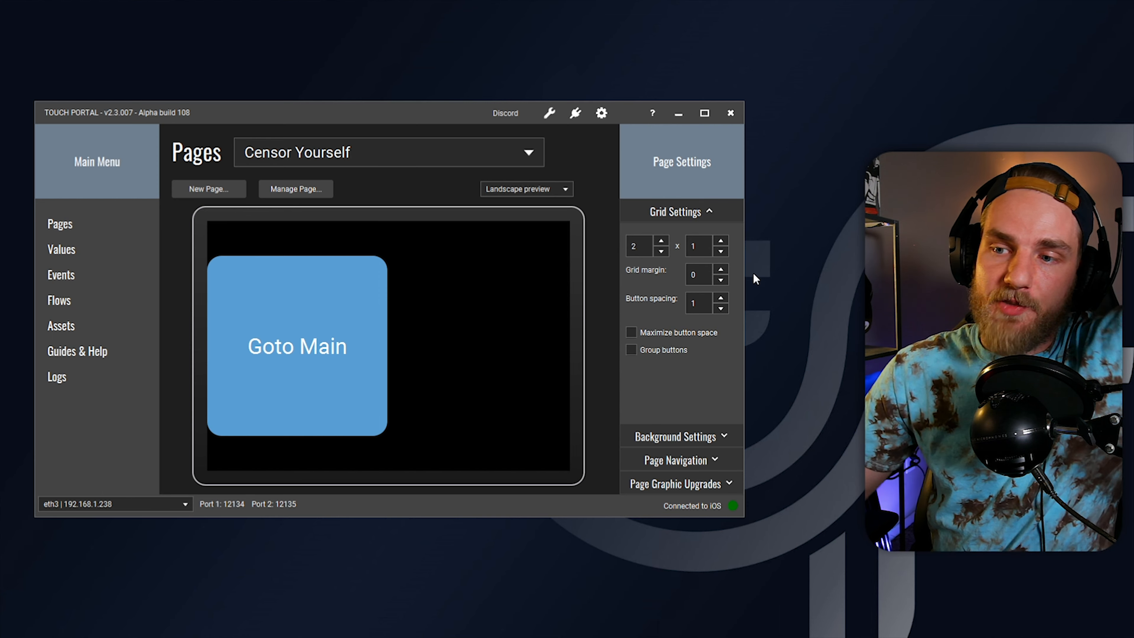
Step: Open Edit Touch Button for the empty slot beside Goto Main
click(480, 345)
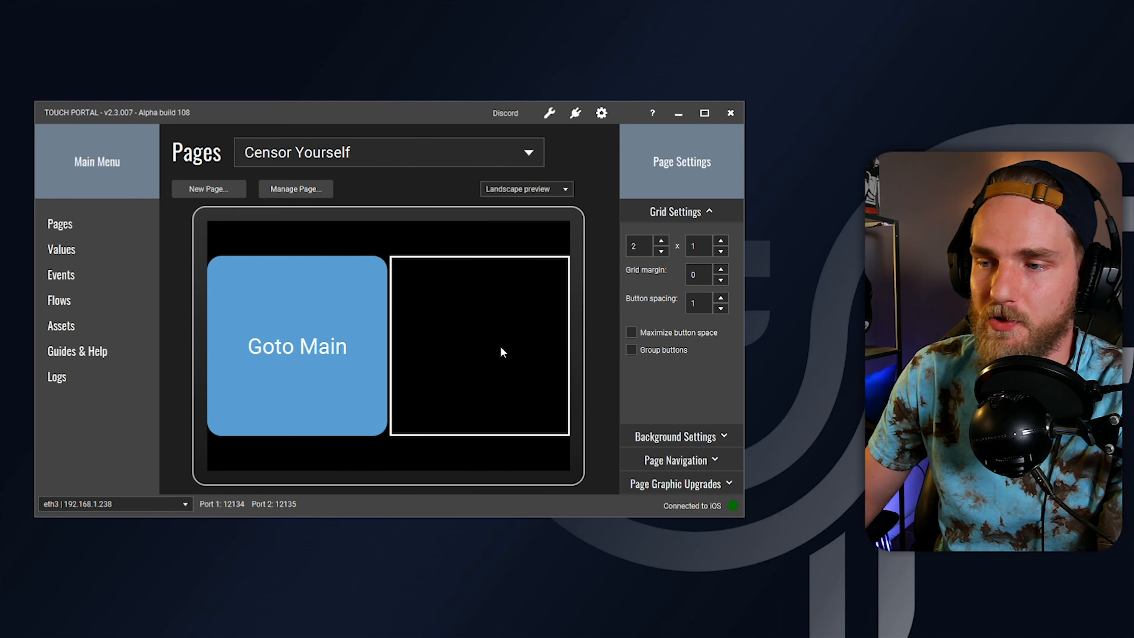
double_click(479, 346)
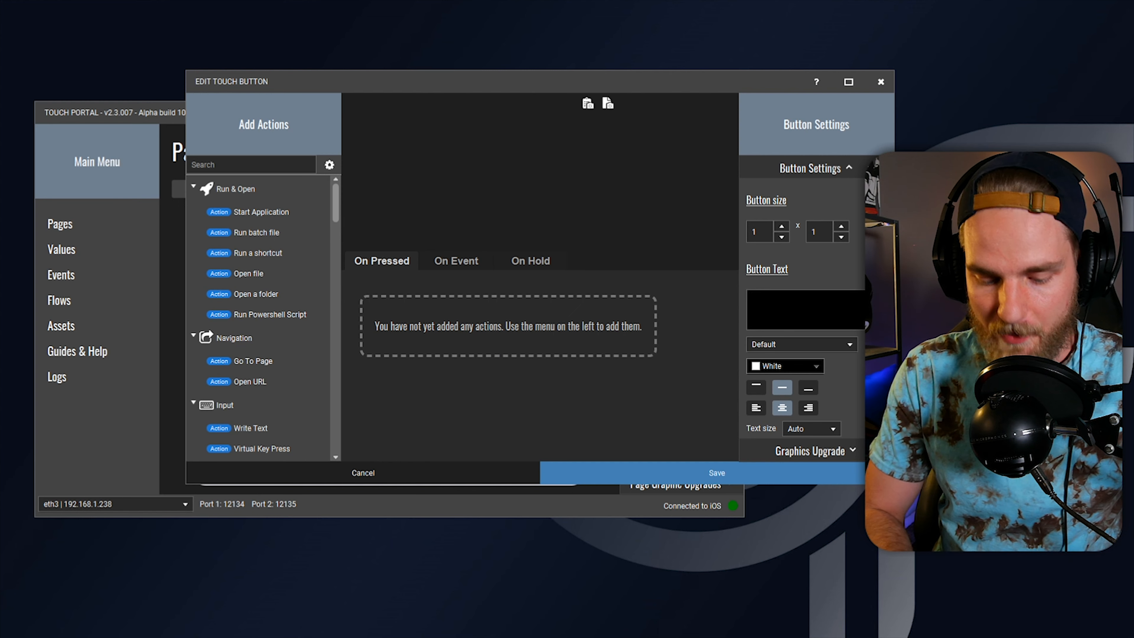
Step: Label the button 'Censor' and add an On Event that mutes Mic when Censor Beep Sound becomes visible
text(Censor)
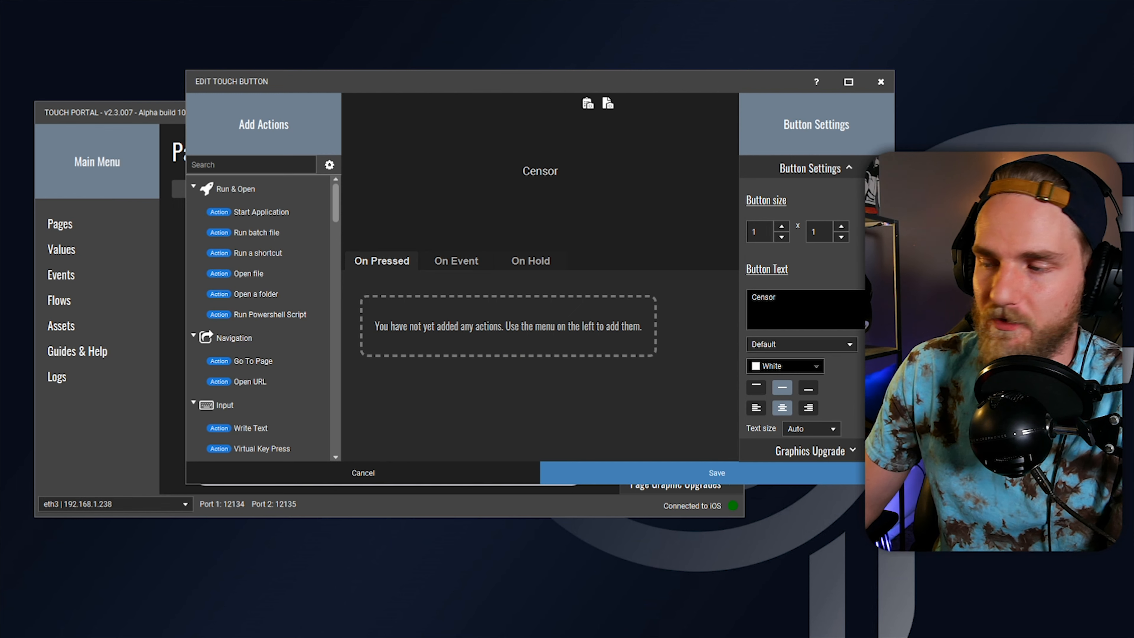
click(456, 261)
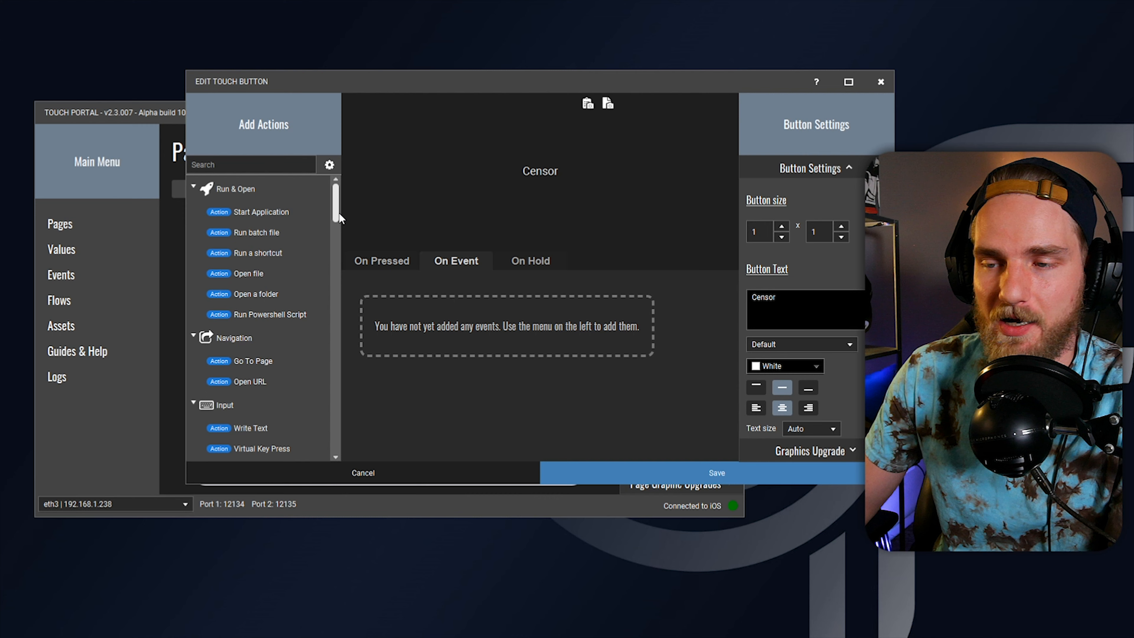
scroll(down, 3)
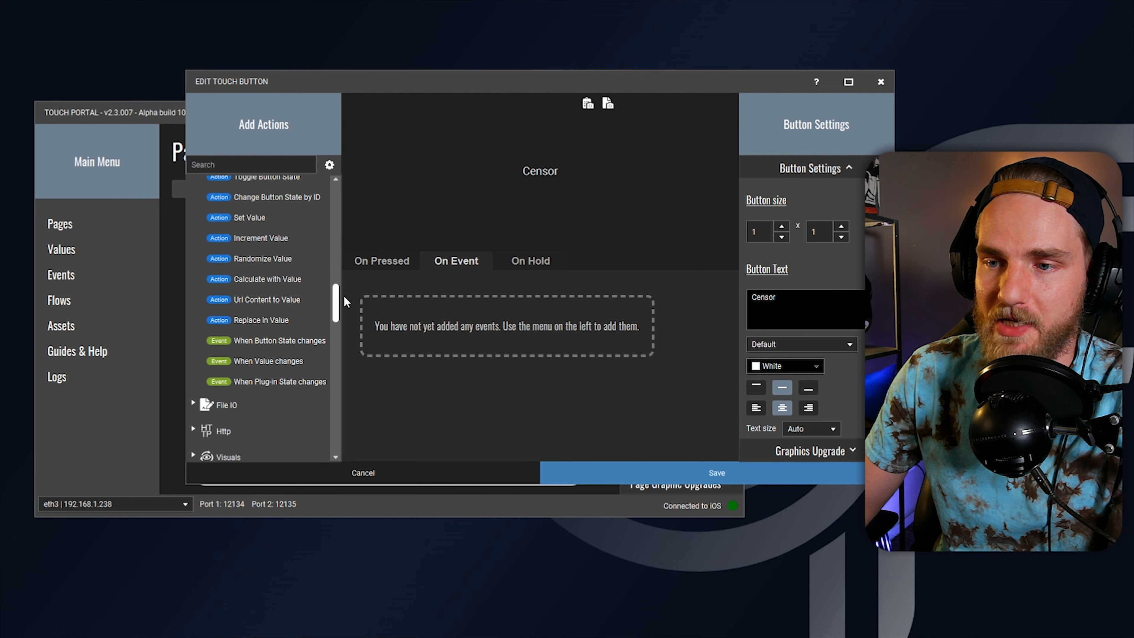
scroll(down, 3)
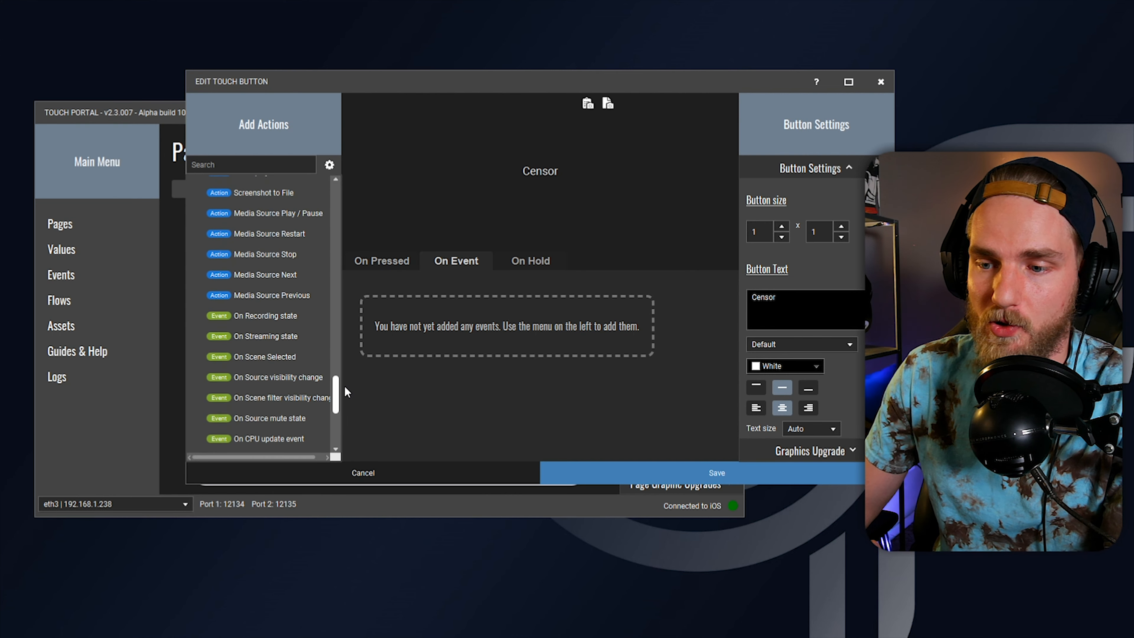
scroll(down, 3)
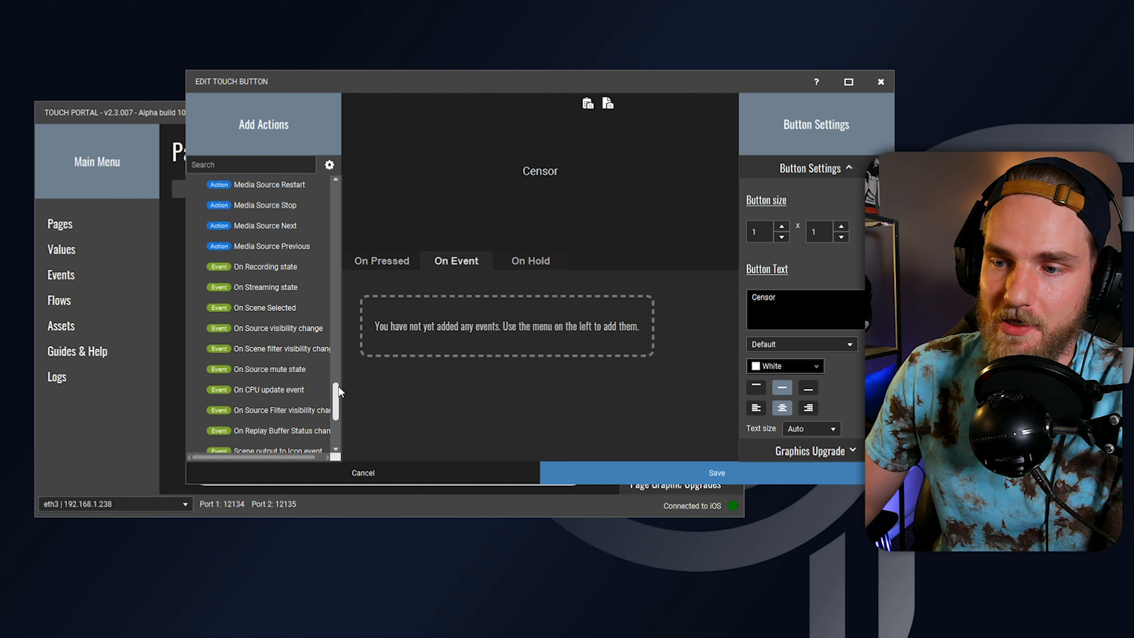
mouse_move(275, 328)
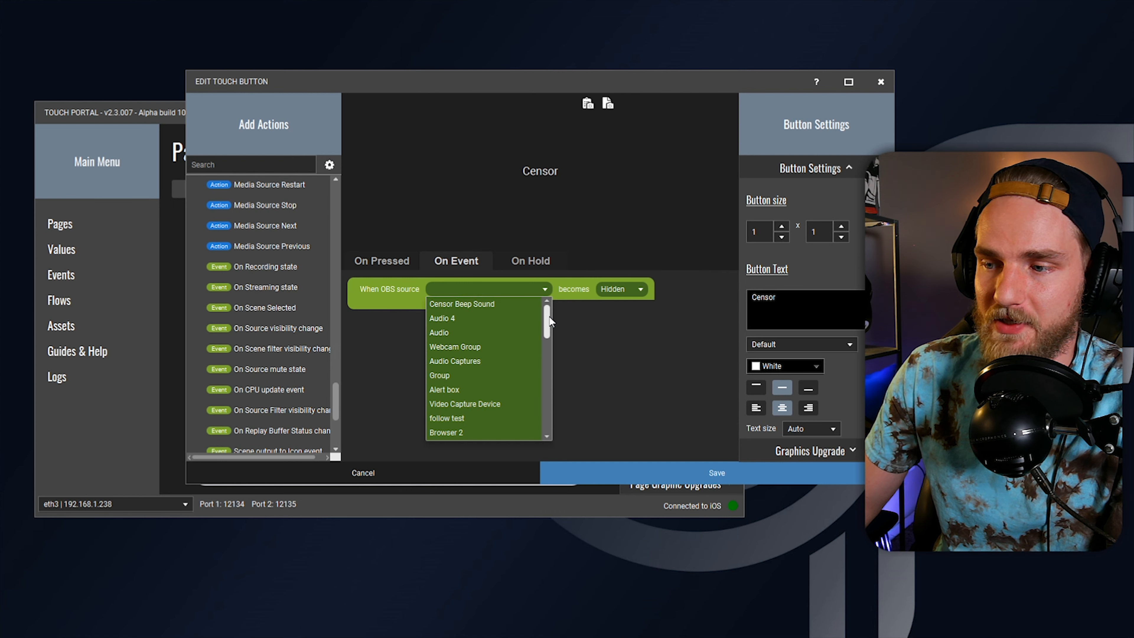
click(461, 304)
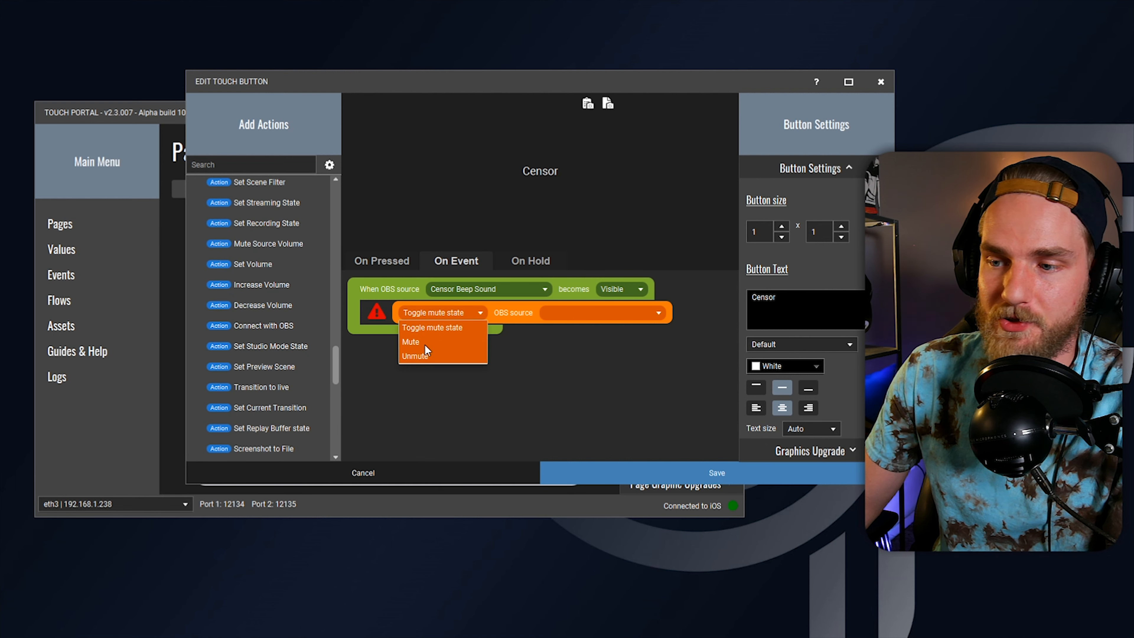
click(410, 341)
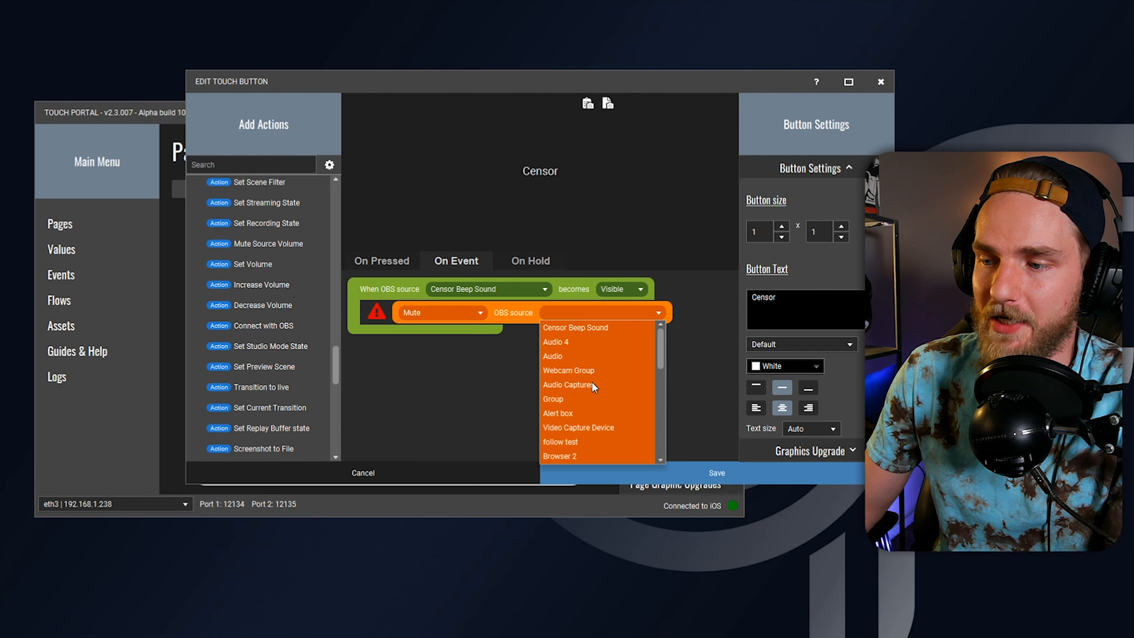
scroll(down, 3)
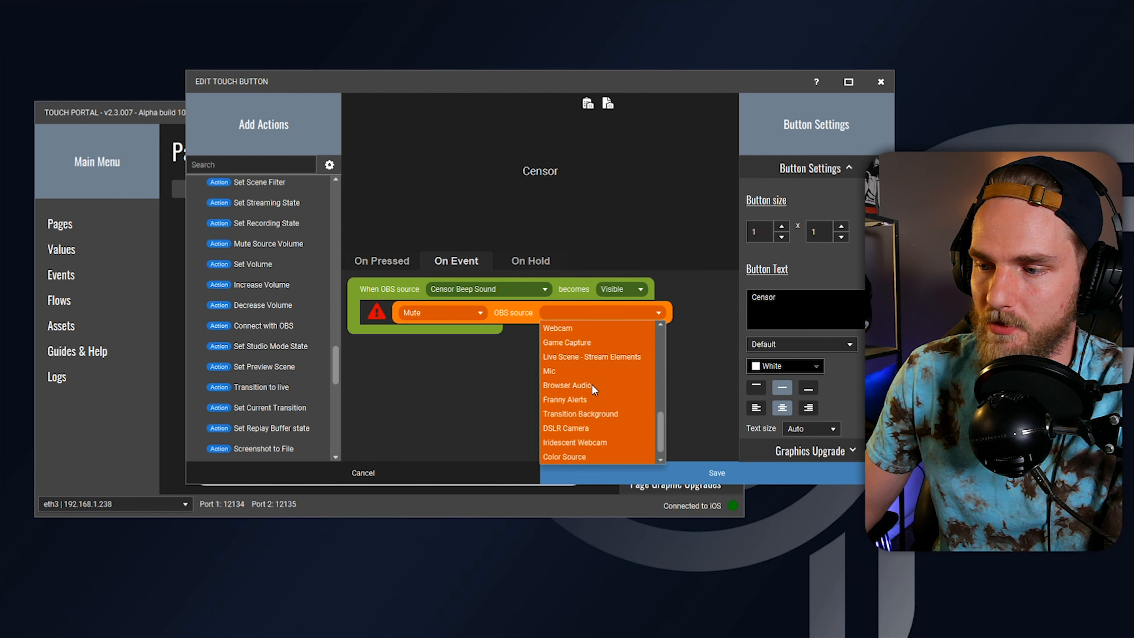
click(548, 371)
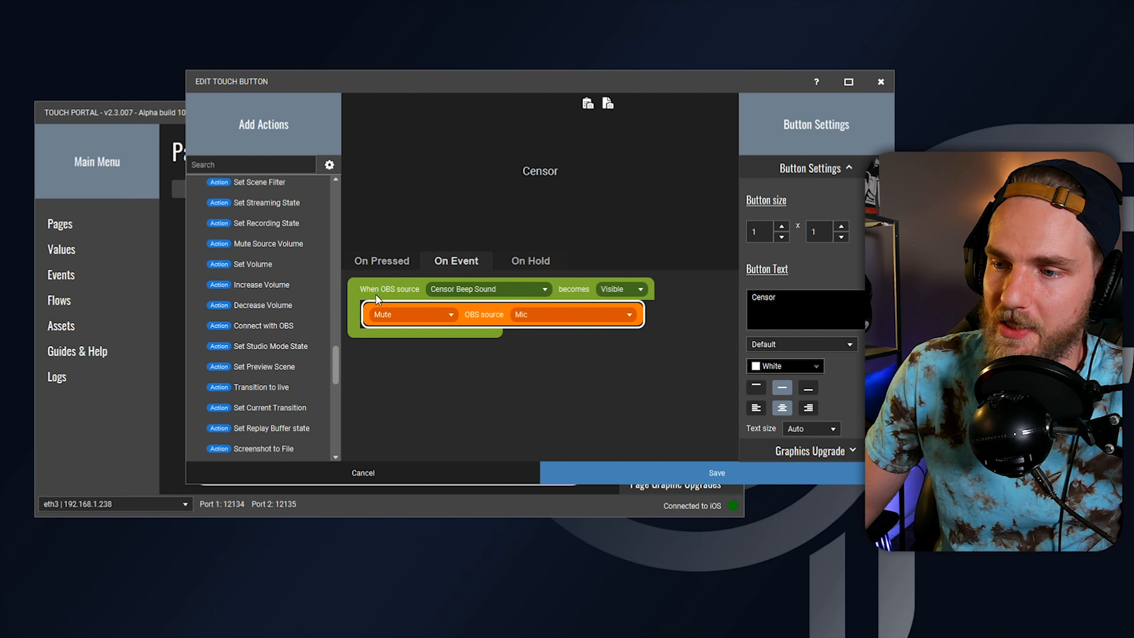
Step: Paste a copy of the event that unmutes Mic when Censor Beep Sound becomes hidden
right_click(444, 376)
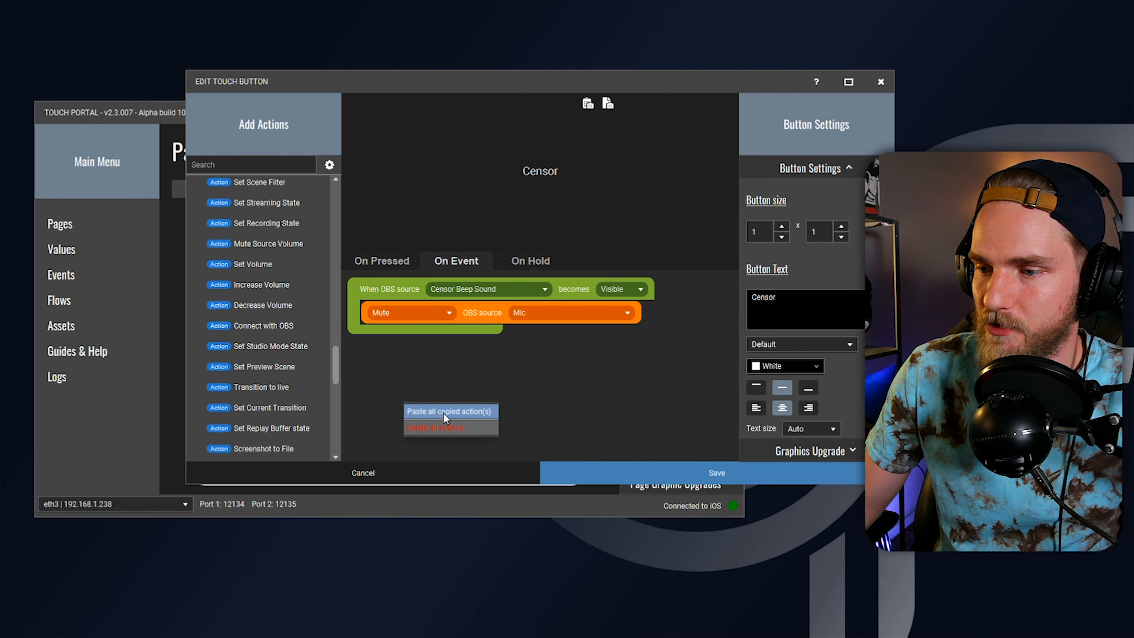
click(449, 411)
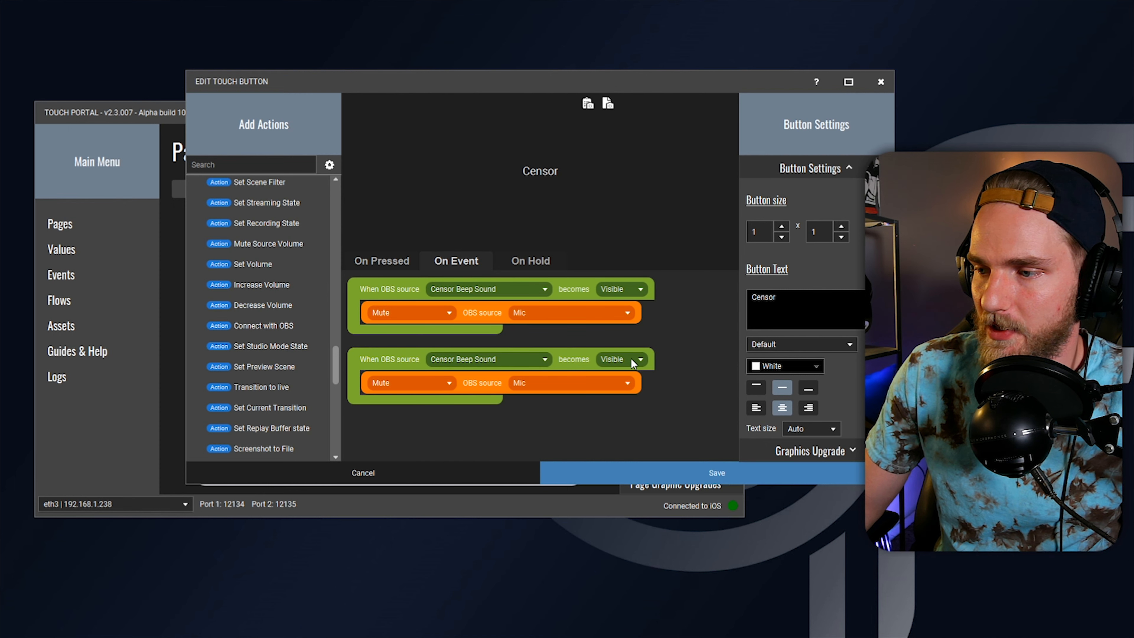
click(618, 359)
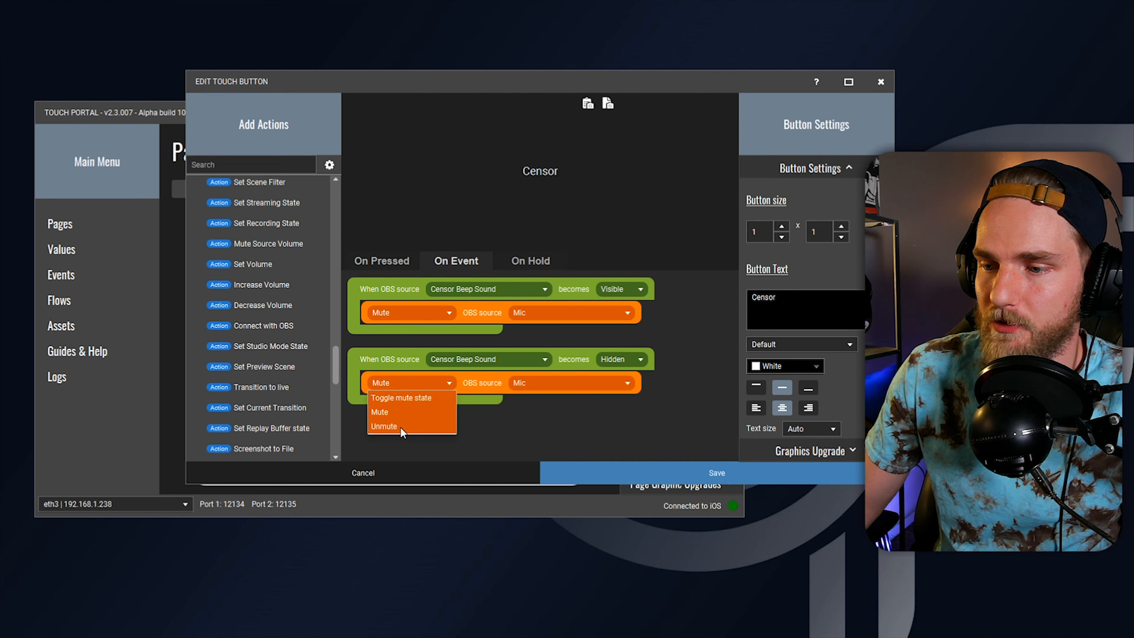
click(385, 426)
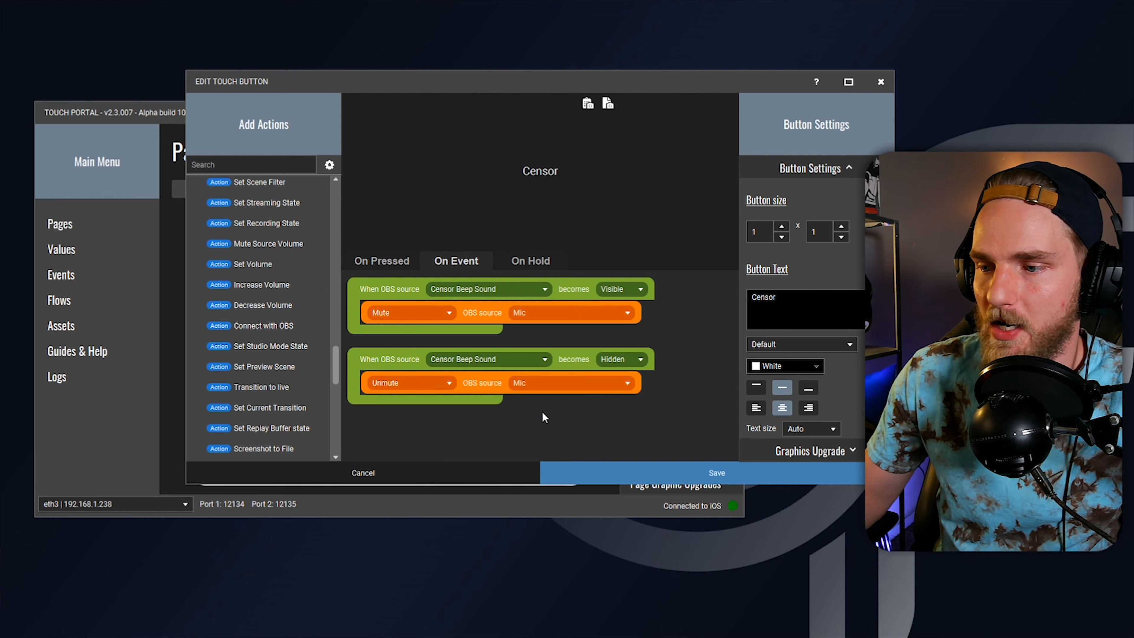
mouse_move(538, 196)
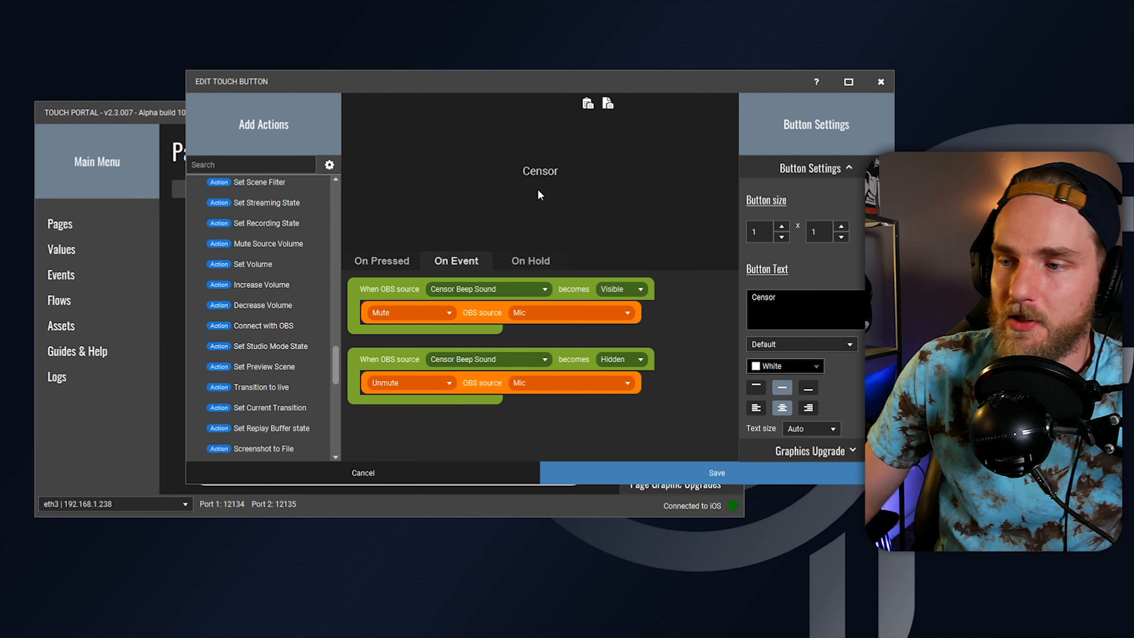
Step: Set the On Hold action to show Censor Beep Sound in Live Scene - Display Capture
click(531, 261)
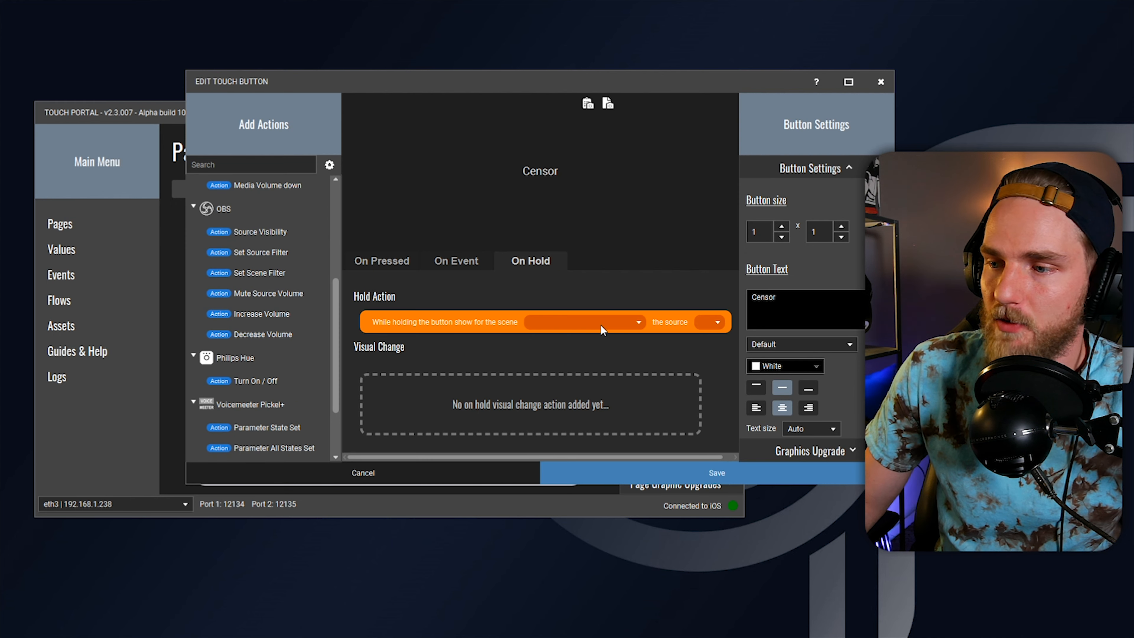
click(582, 322)
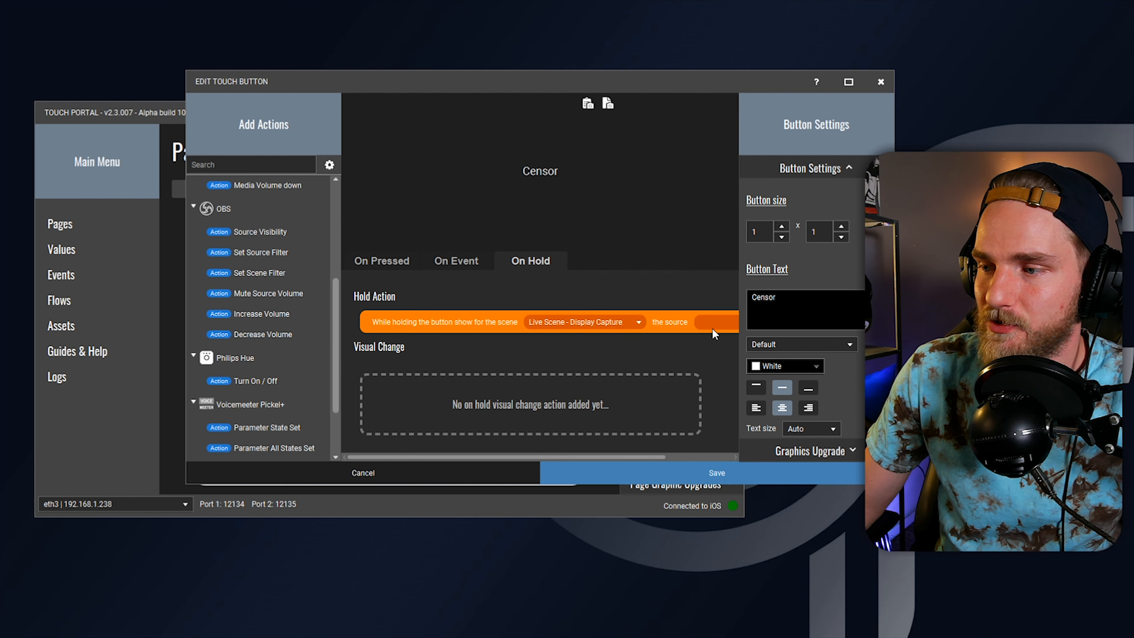
click(665, 321)
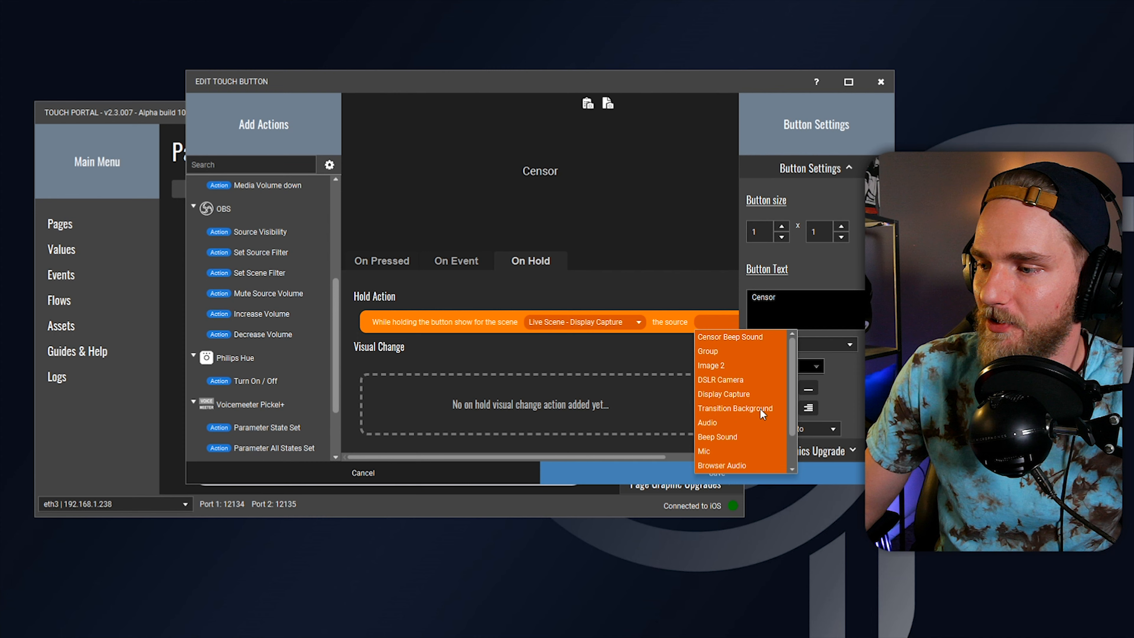
click(732, 337)
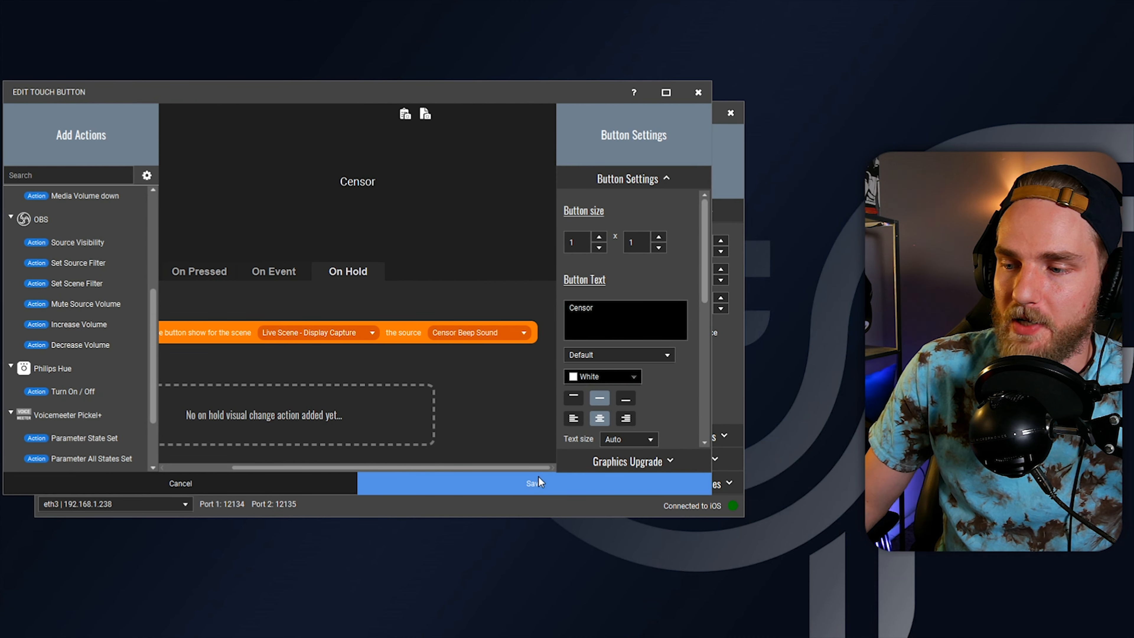
Step: Save the Censor button back to the Censor Yourself page
click(534, 483)
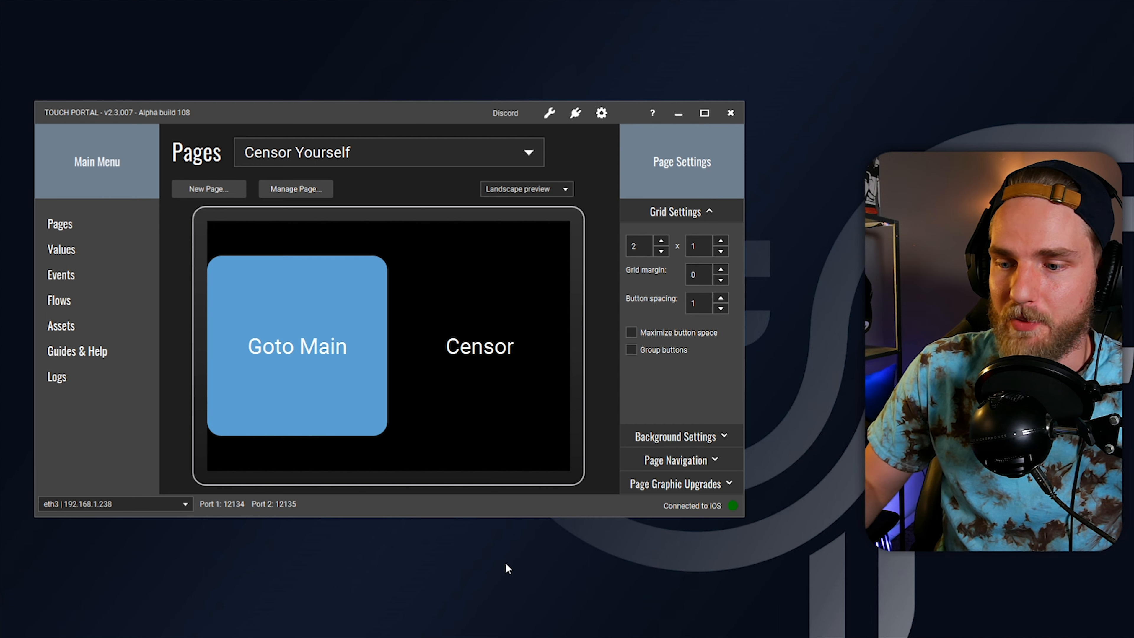
mouse_move(434, 592)
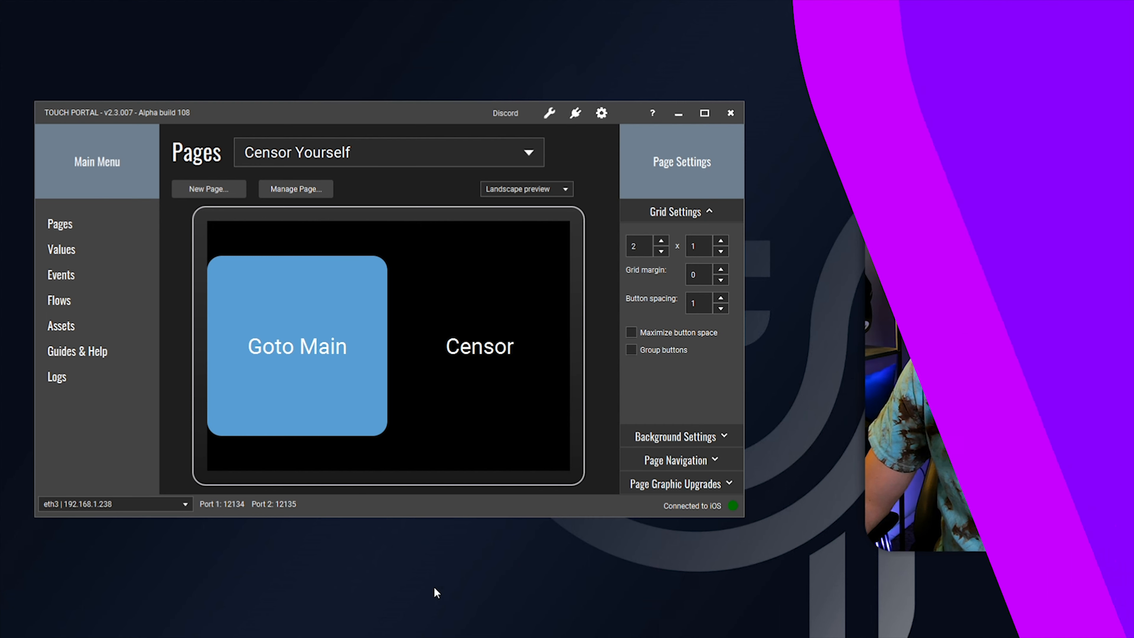